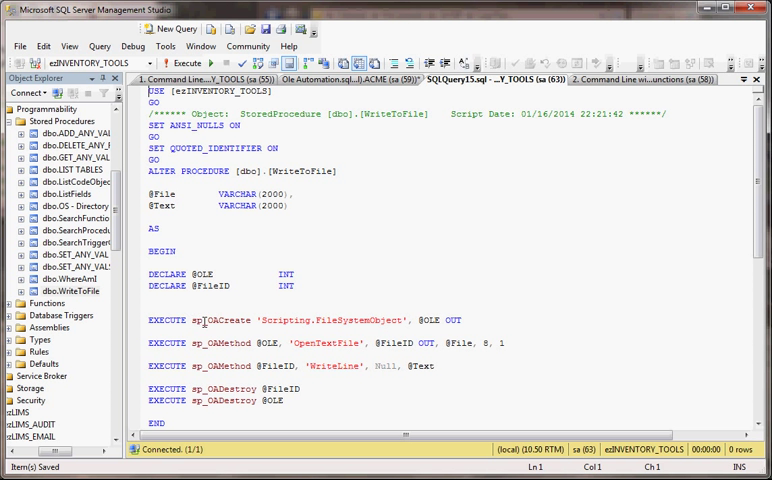
{"action": "mouse_move", "coordinate": [227, 337]}
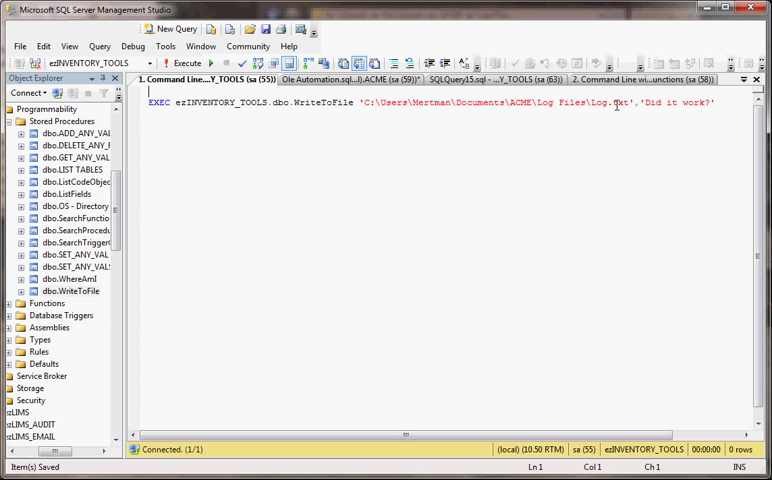
{"action": "mouse_move", "coordinate": [631, 102]}
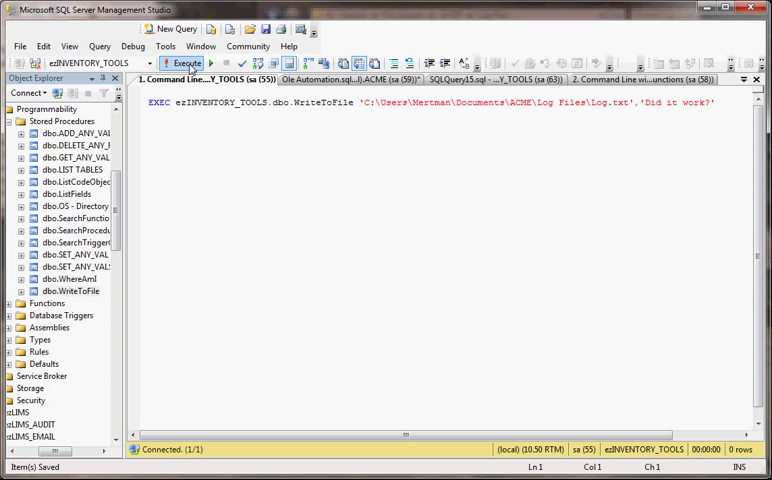
Run EXEC WriteToFile for Log.txt and see the Ole Automation Procedures blocked error
{"action": "left_click", "coordinate": [183, 62]}
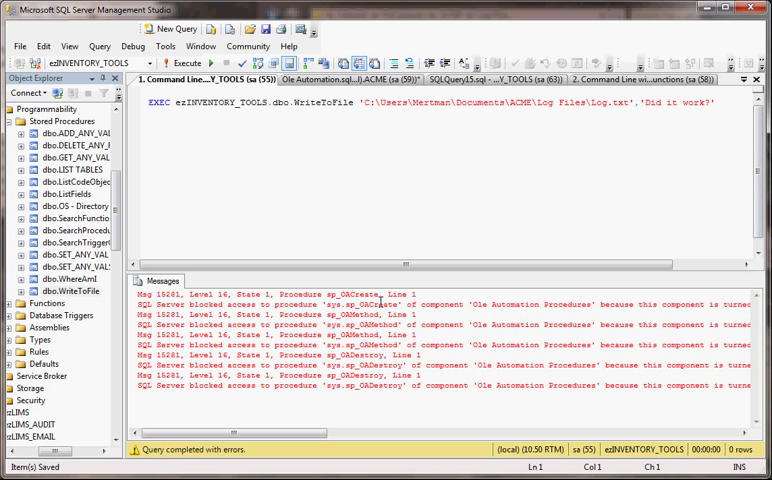
{"action": "mouse_move", "coordinate": [386, 280]}
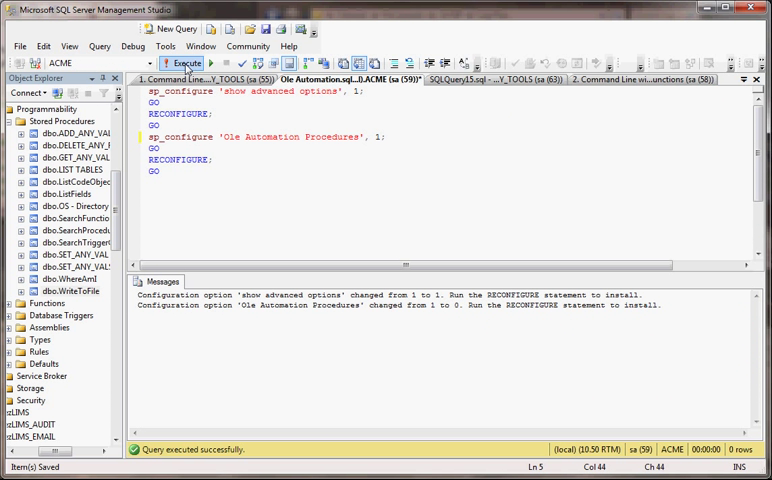
Execute the sp_configure script enabling Ole Automation Procedures
{"action": "left_click", "coordinate": [183, 62]}
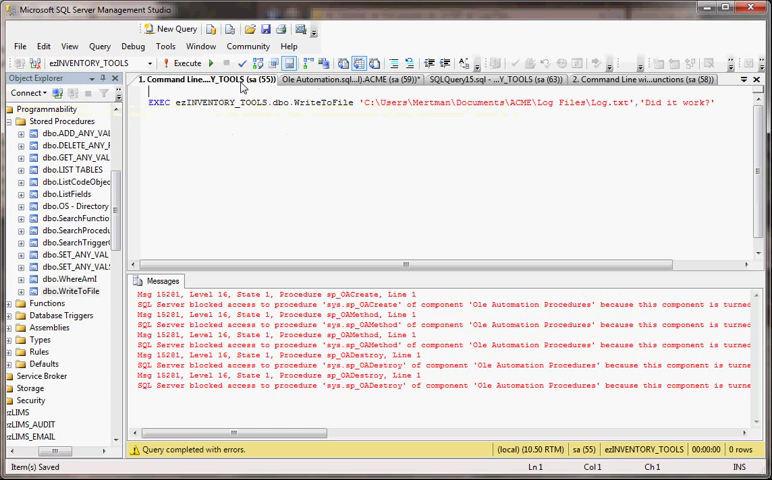
Rerun WriteToFile, confirm Log.txt reads 'Did it work?', and close Notepad
{"action": "left_click", "coordinate": [180, 63]}
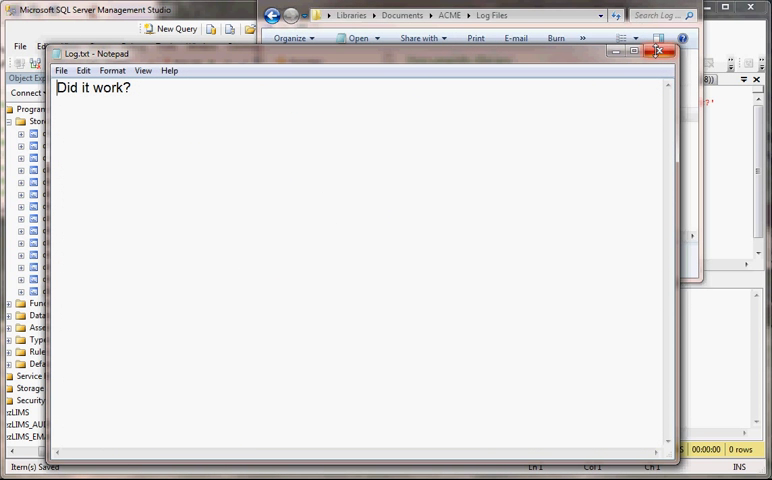
{"action": "left_click", "coordinate": [657, 52]}
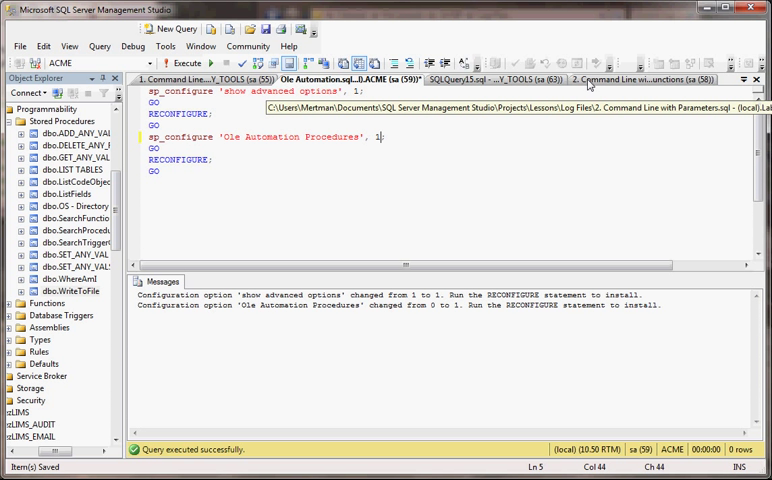
Execute the '2. Command Line with Parameters' script and open Log.txt to check 'Did it work the next time?'
{"action": "left_click", "coordinate": [690, 84]}
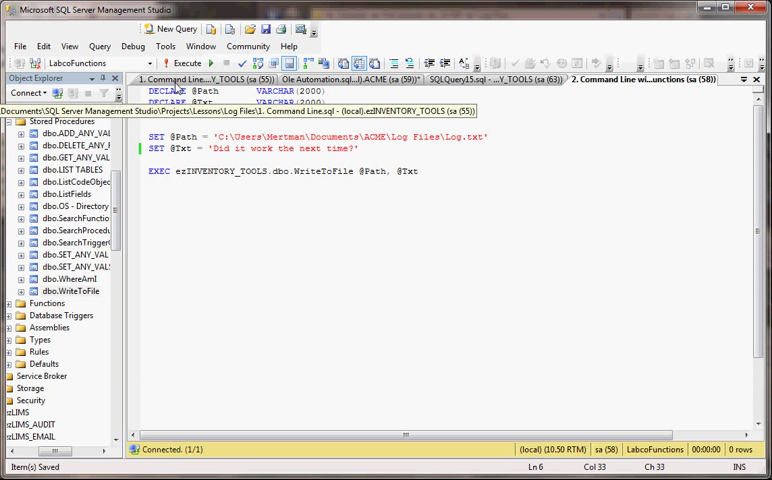
{"action": "left_click", "coordinate": [185, 63]}
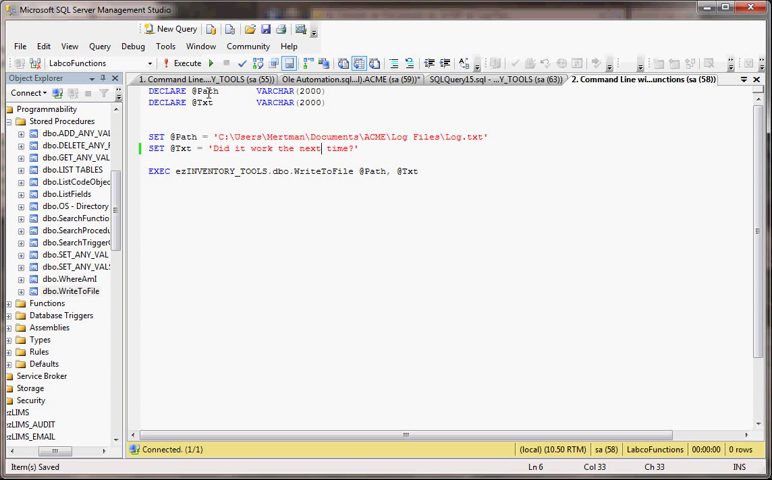
{"action": "mouse_move", "coordinate": [205, 97]}
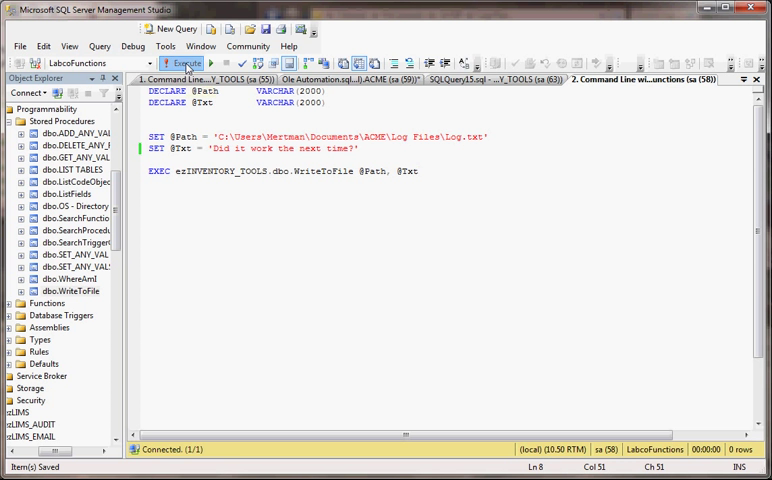
{"action": "left_click", "coordinate": [184, 62]}
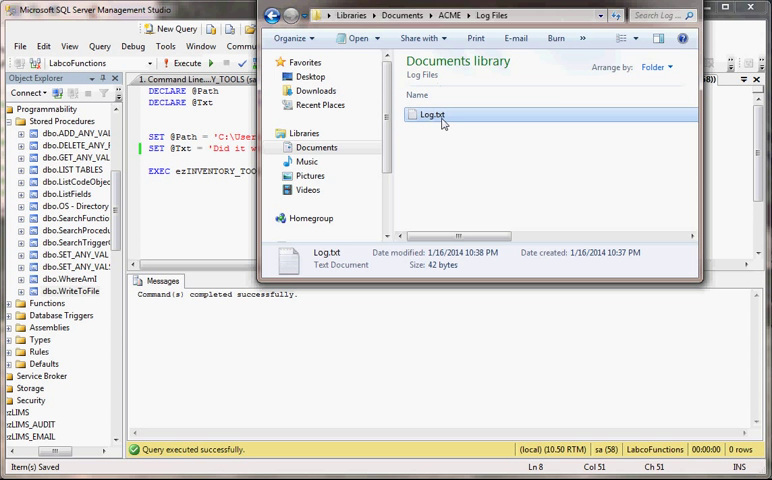
{"action": "double_click", "coordinate": [430, 114]}
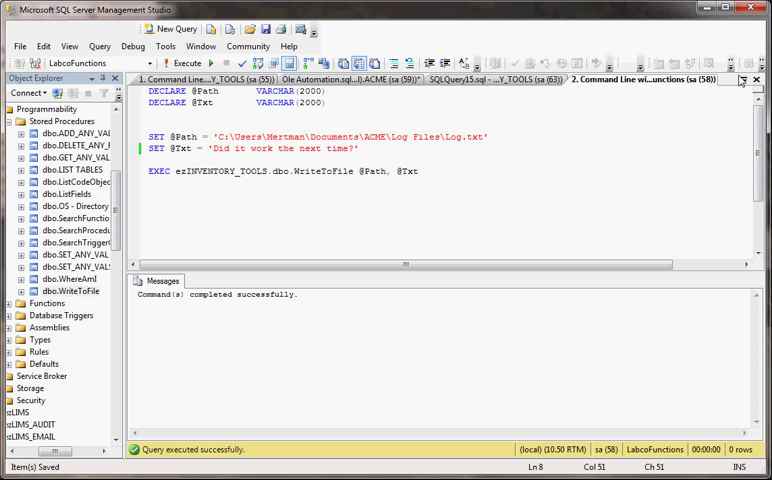
Choose '3. Command Line with Functions' from the open-documents list and execute it
{"action": "left_click", "coordinate": [744, 79]}
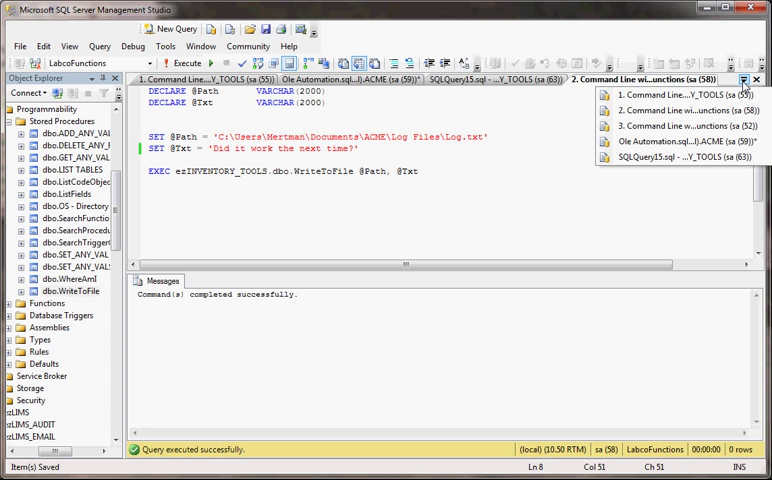
{"action": "mouse_move", "coordinate": [700, 125]}
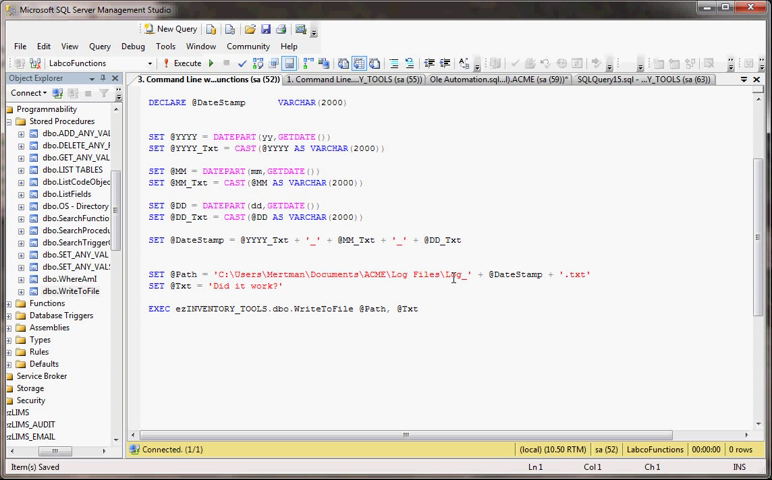
{"action": "mouse_move", "coordinate": [537, 274]}
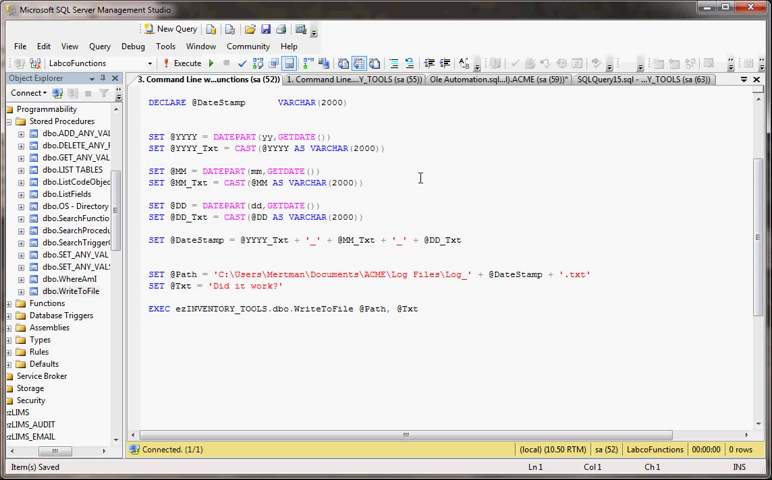
{"action": "mouse_move", "coordinate": [291, 116]}
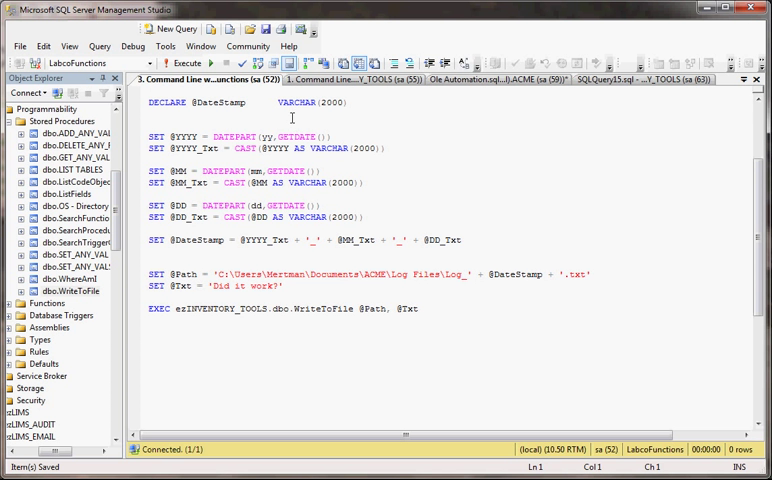
{"action": "left_click", "coordinate": [183, 63]}
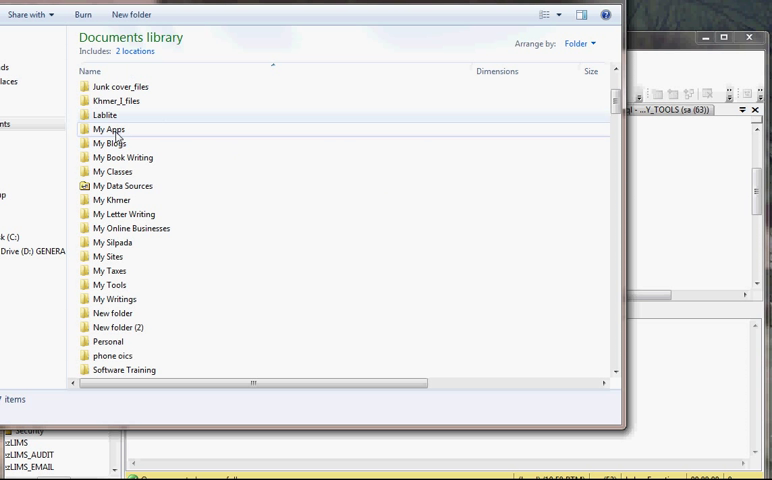
Browse My Classes > SQL Server > Log Files, open Log_2014_1_16.txt showing 'Did it work?', then close it
{"action": "double_click", "coordinate": [114, 171]}
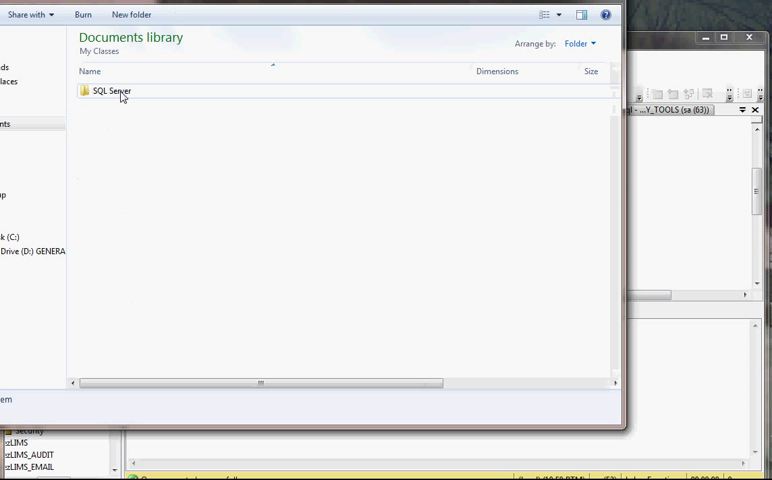
{"action": "double_click", "coordinate": [105, 91]}
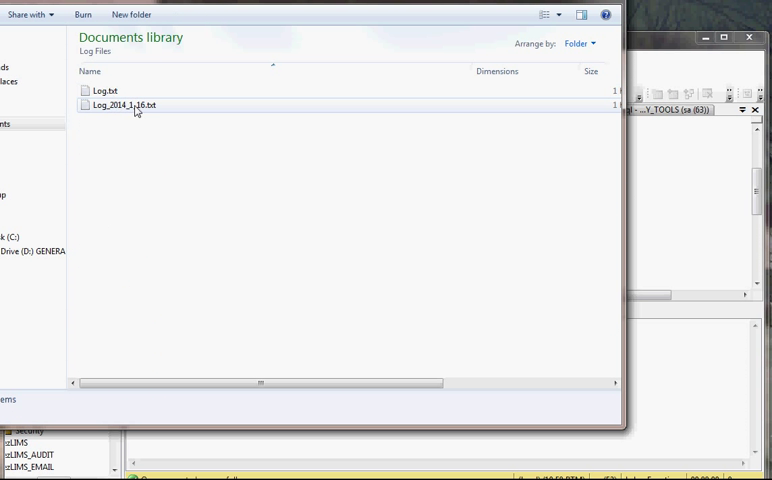
{"action": "mouse_move", "coordinate": [133, 104]}
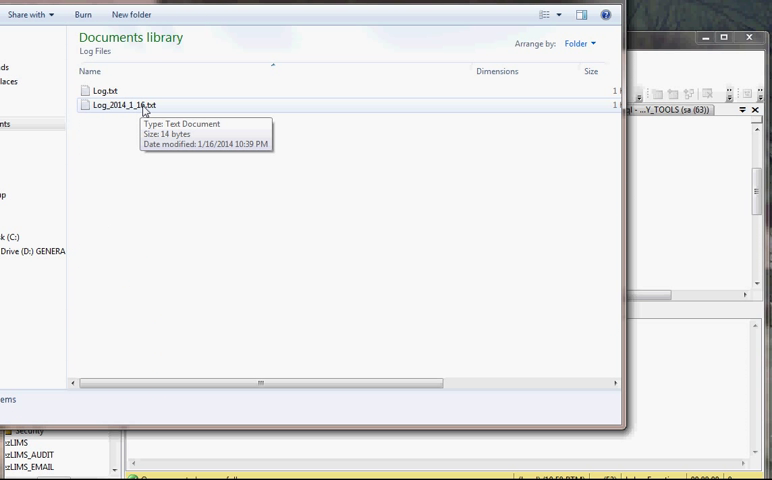
{"action": "double_click", "coordinate": [121, 104]}
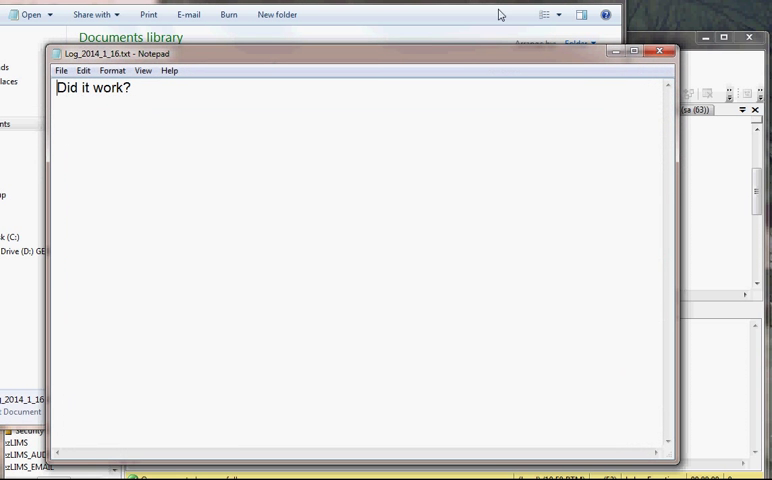
{"action": "left_click", "coordinate": [660, 51]}
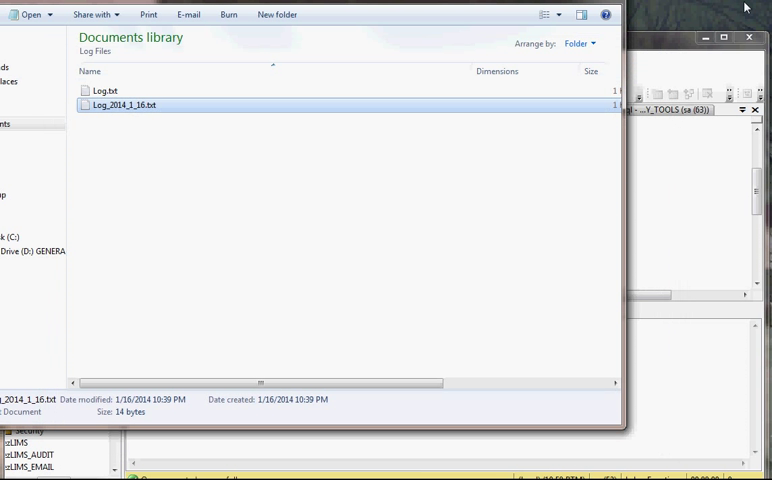